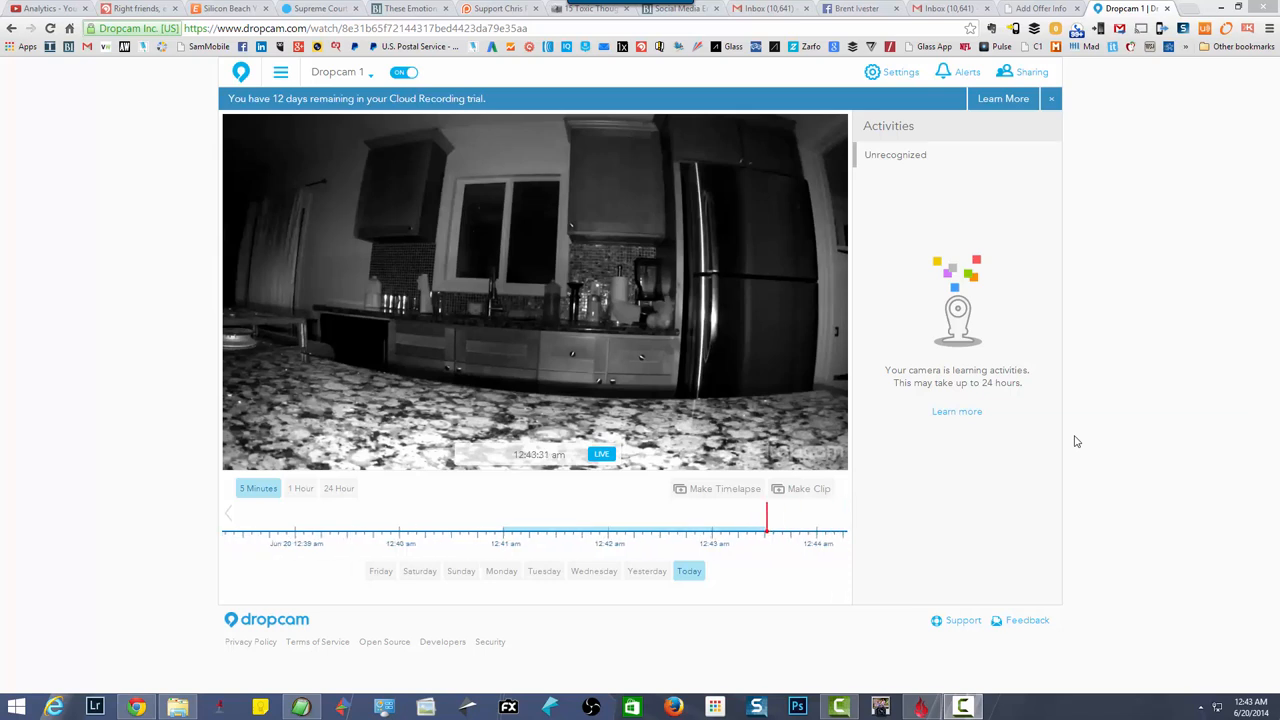
# Step: Play back the kitchen recording from about a minute earlier on the 5 Minutes timeline
pyautogui.click(744, 520)
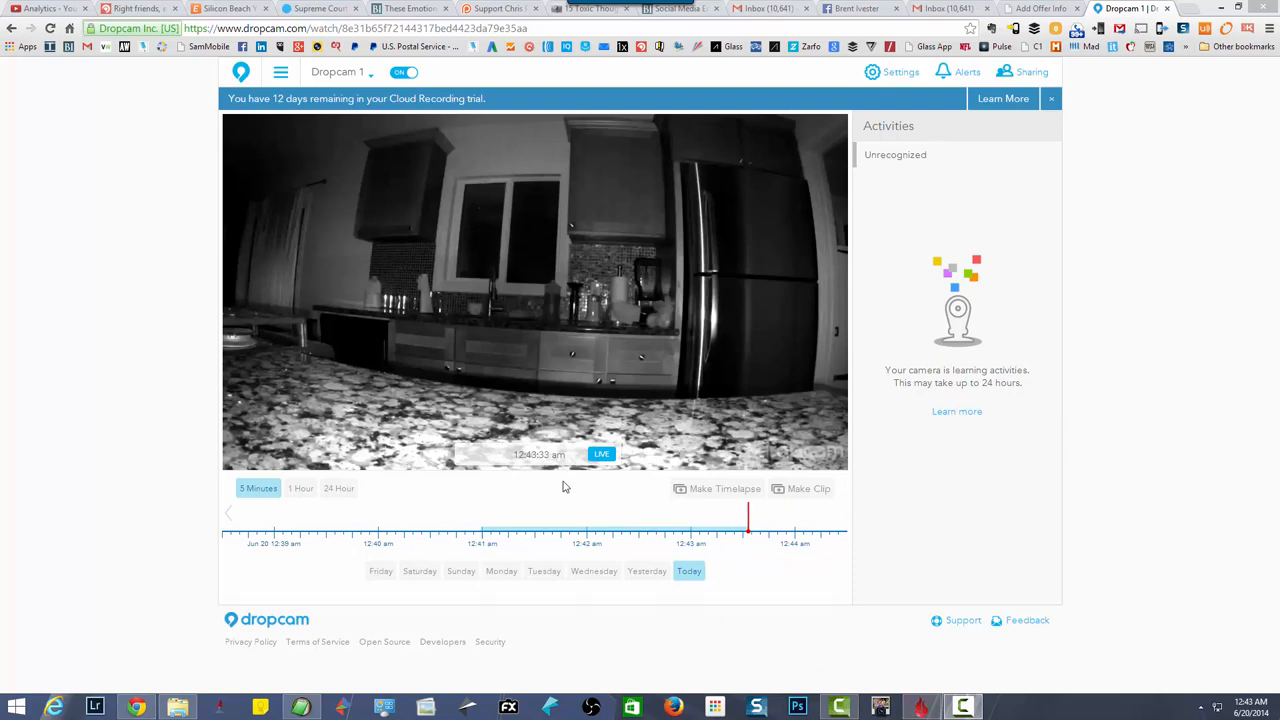
pyautogui.click(588, 520)
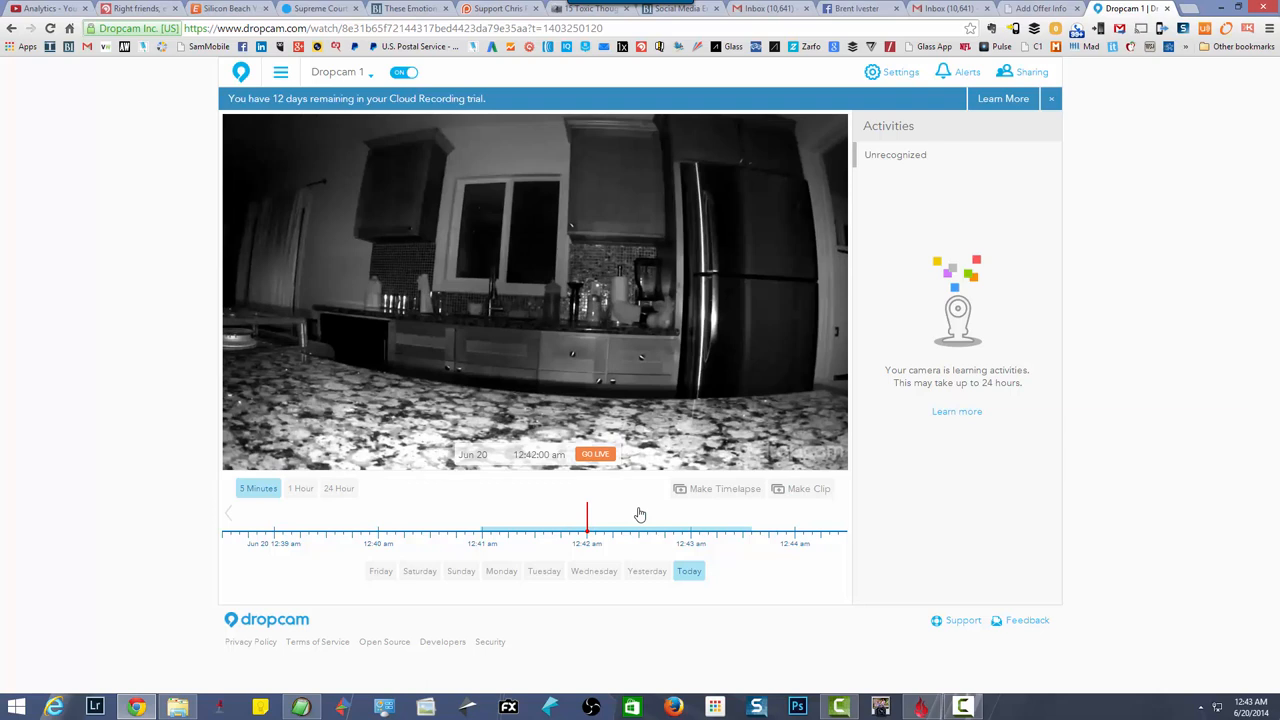
pyautogui.moveTo(800, 488)
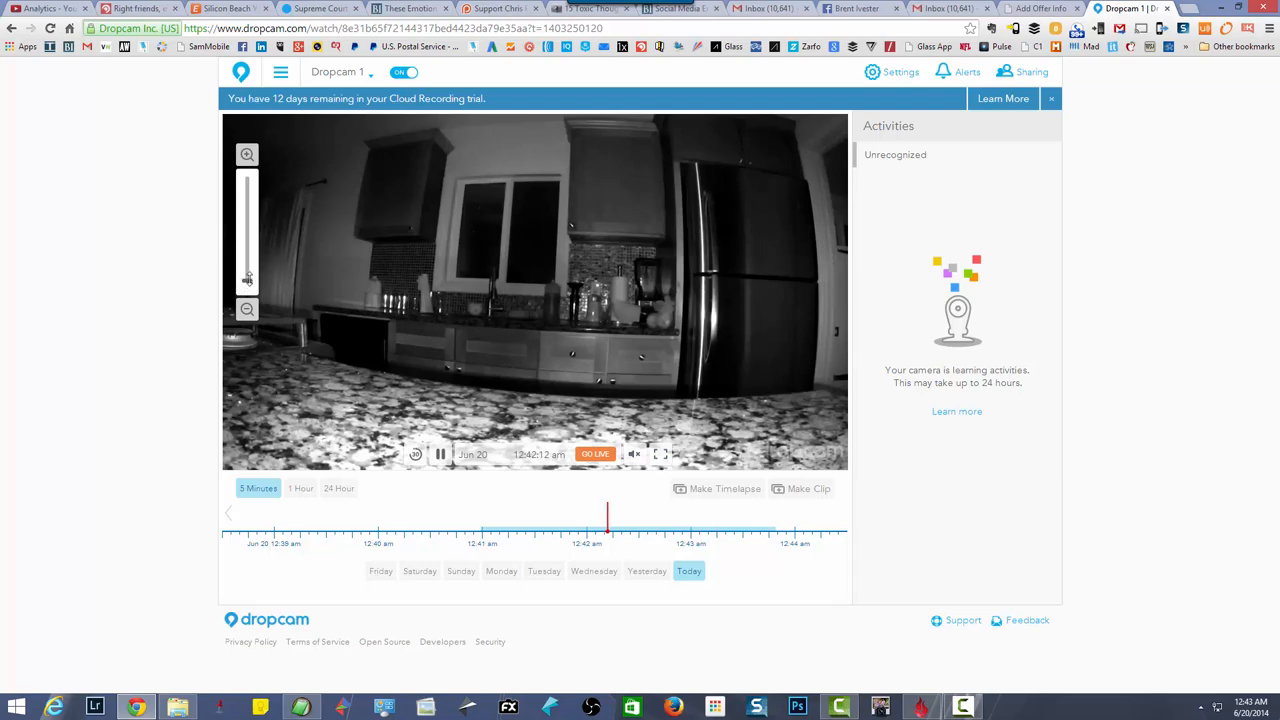
pyautogui.moveTo(248, 280); pyautogui.dragTo(248, 256)
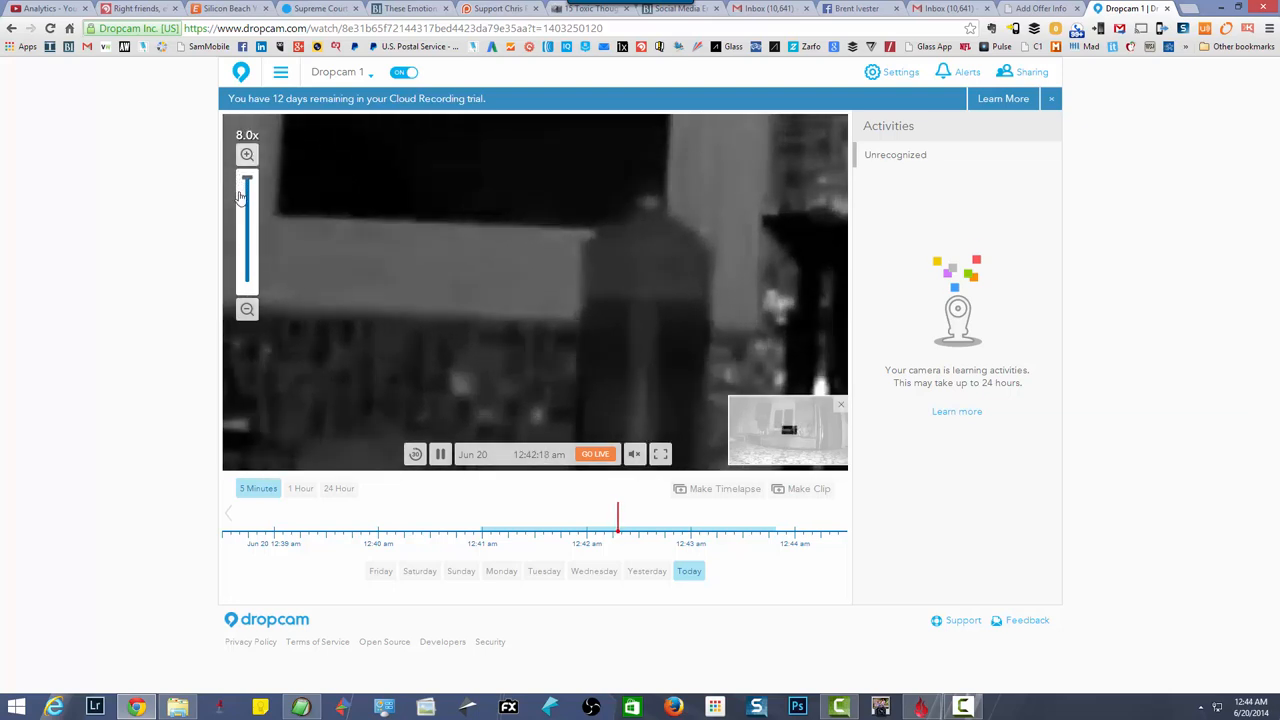
pyautogui.moveTo(246, 190); pyautogui.dragTo(246, 278)
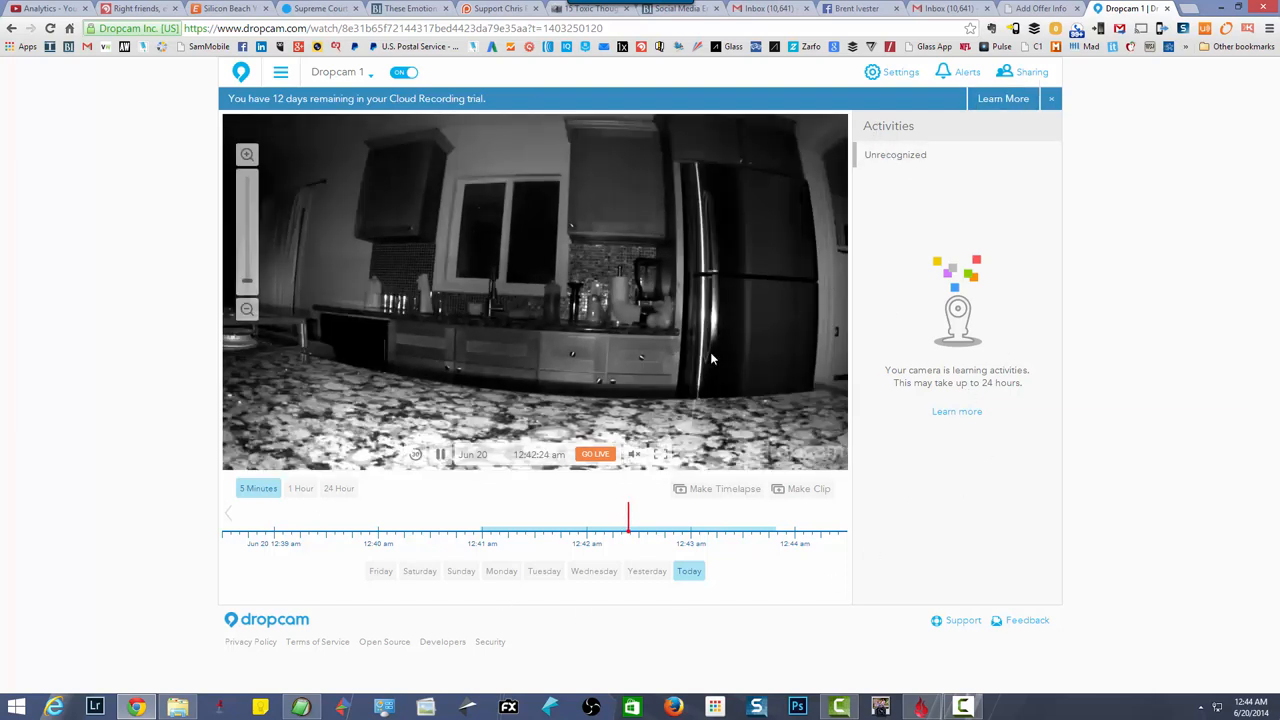
pyautogui.click(340, 72)
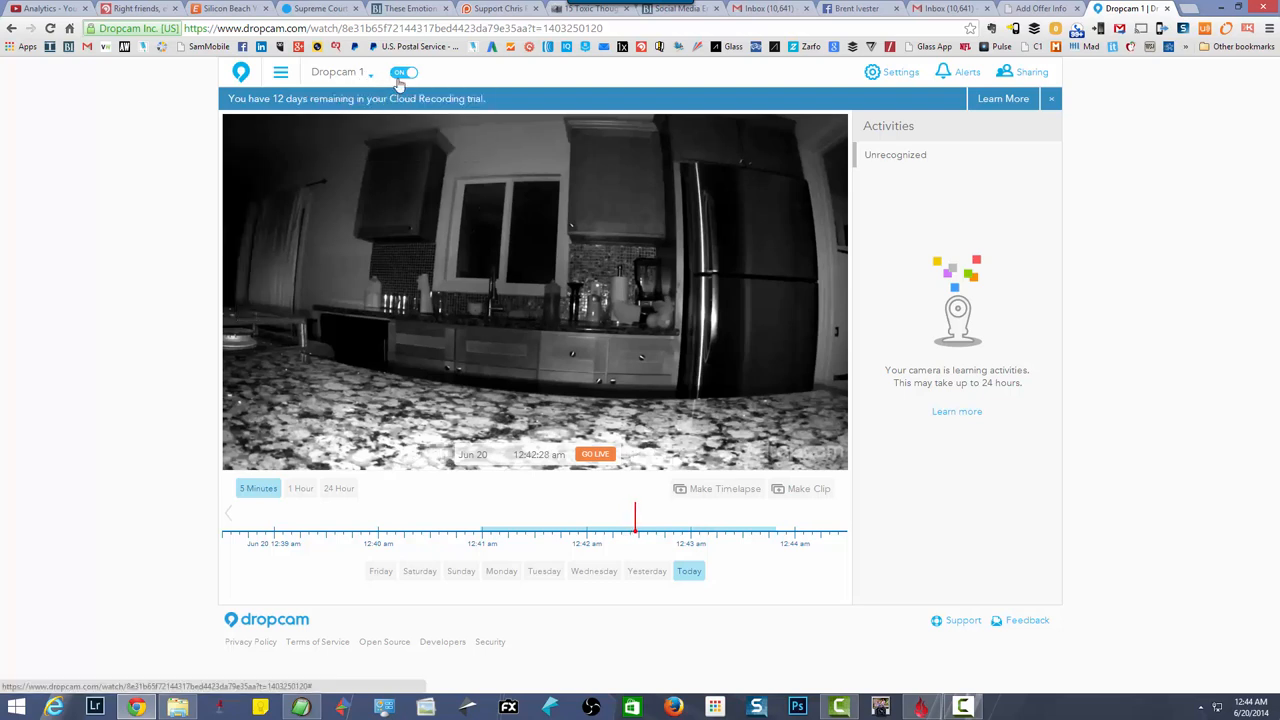
pyautogui.moveTo(280, 72)
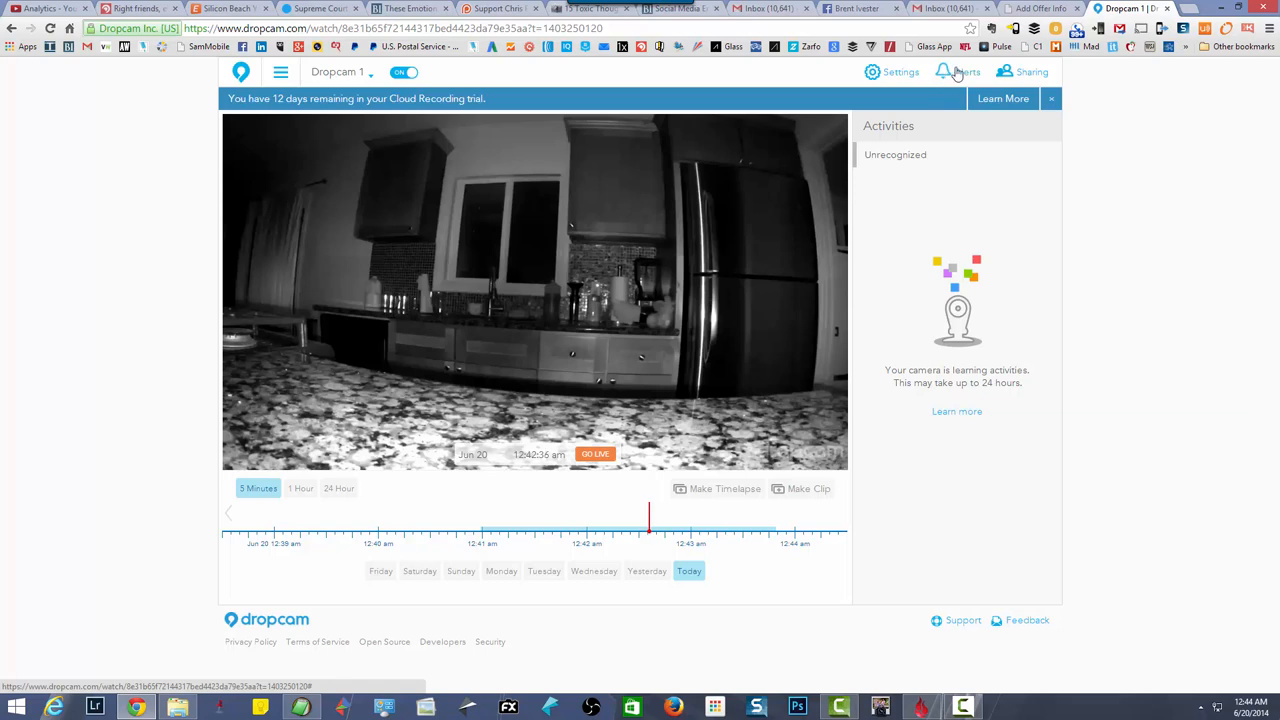
# Step: View the camera's alert options, then its status light, HD, night vision and audio settings
pyautogui.click(966, 72)
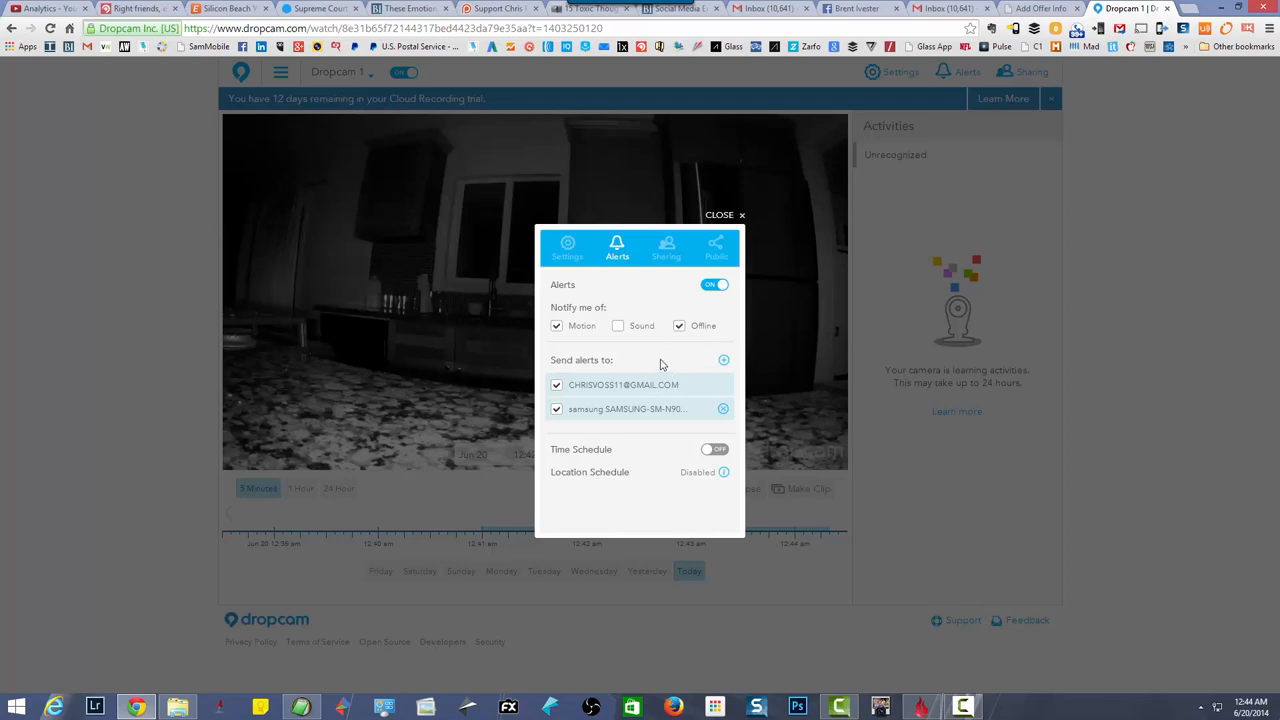
pyautogui.moveTo(652, 350)
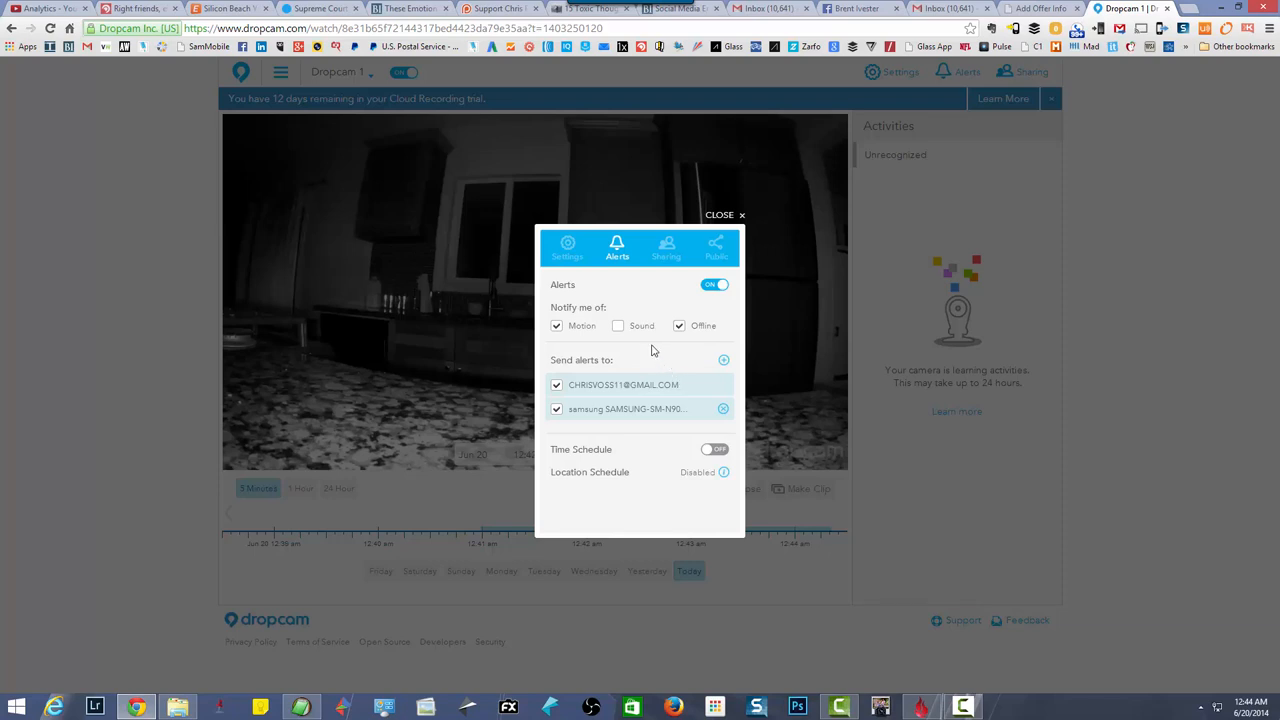
pyautogui.moveTo(640, 384)
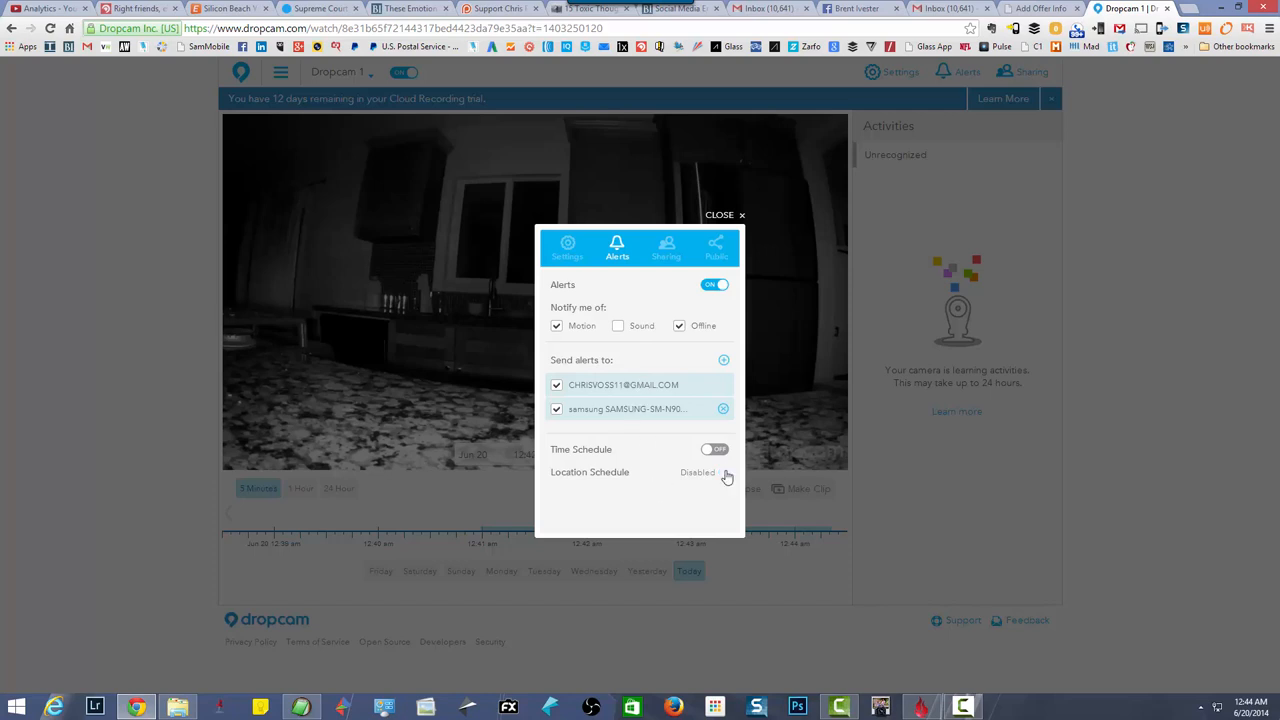
pyautogui.click(568, 248)
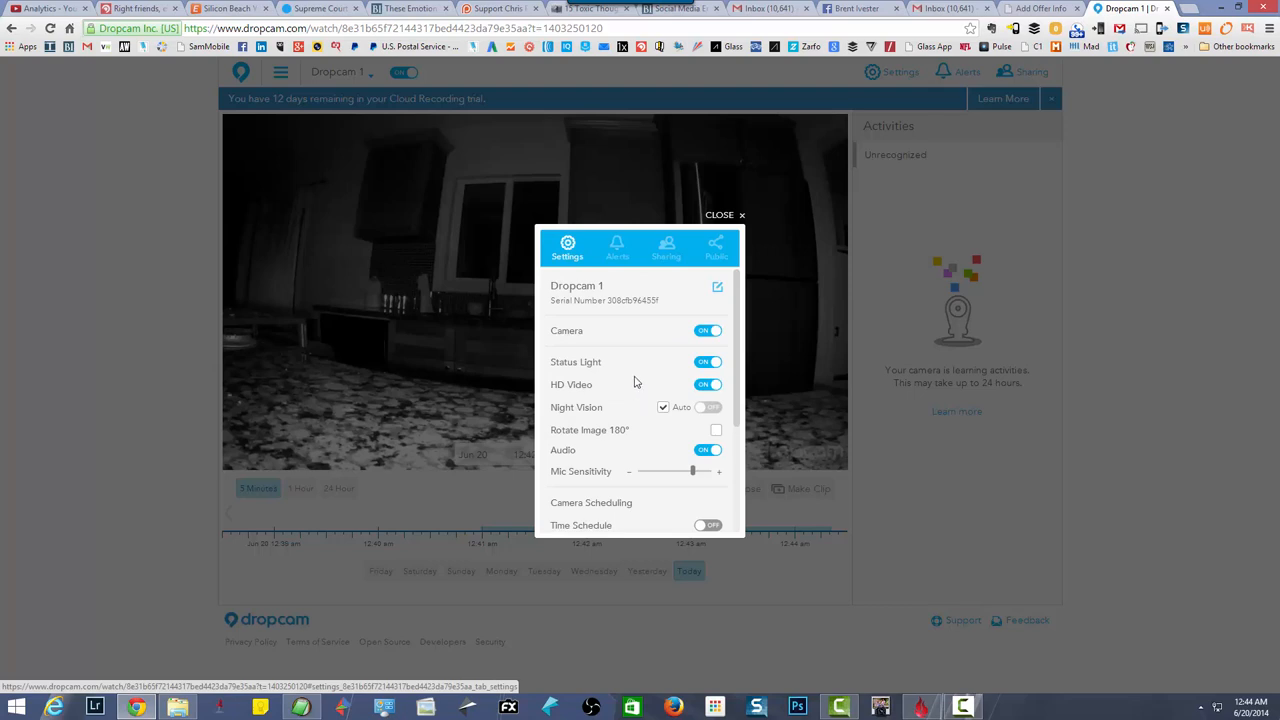
pyautogui.moveTo(616, 396)
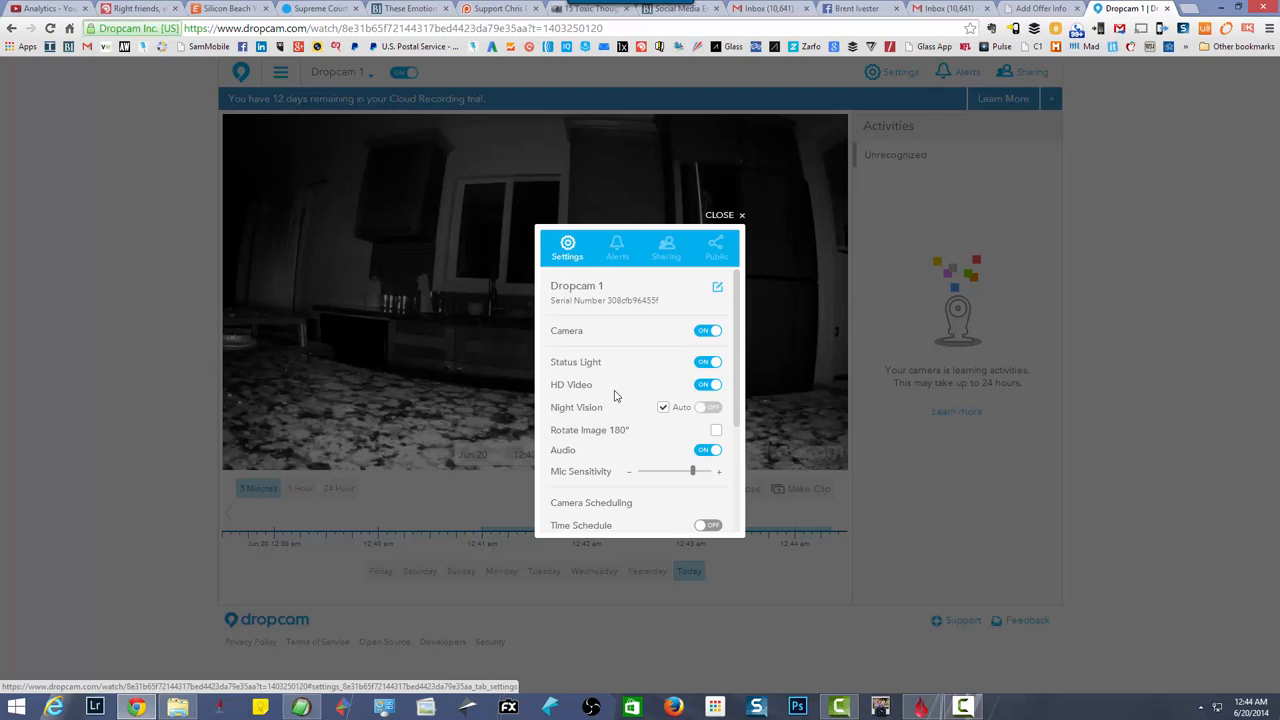
pyautogui.moveTo(680, 422)
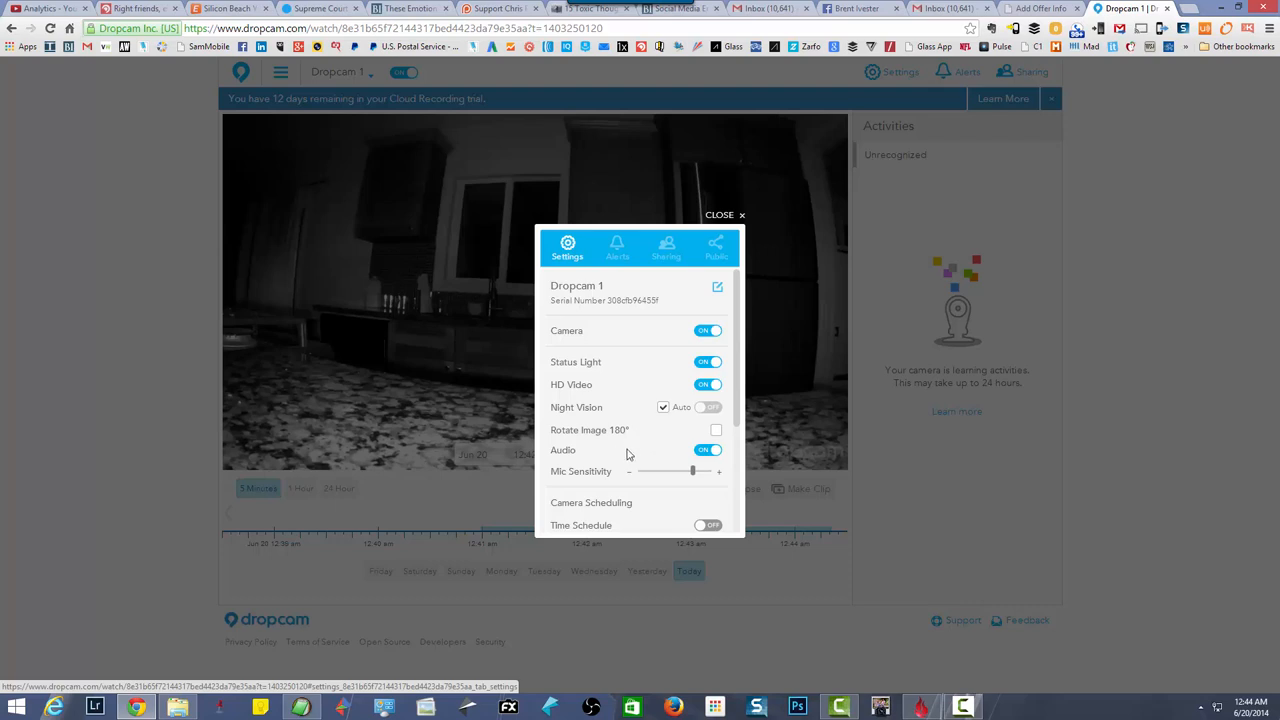
pyautogui.moveTo(660, 454)
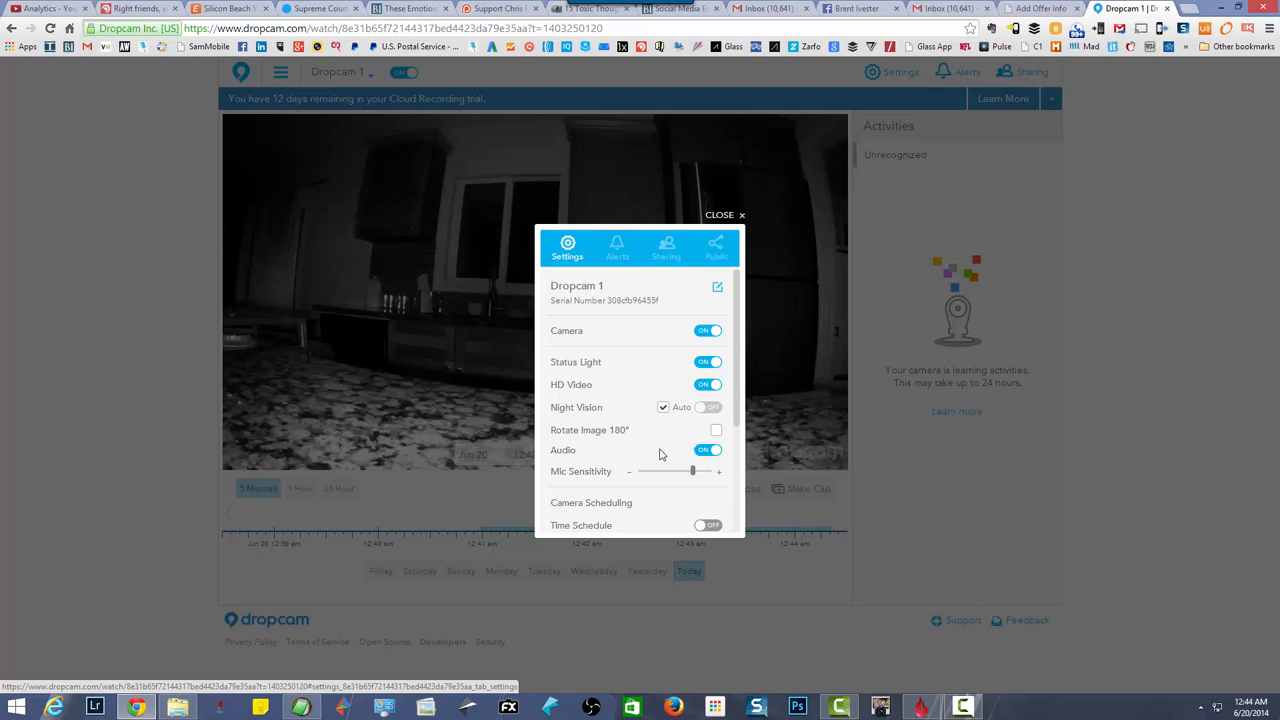
pyautogui.moveTo(604, 452)
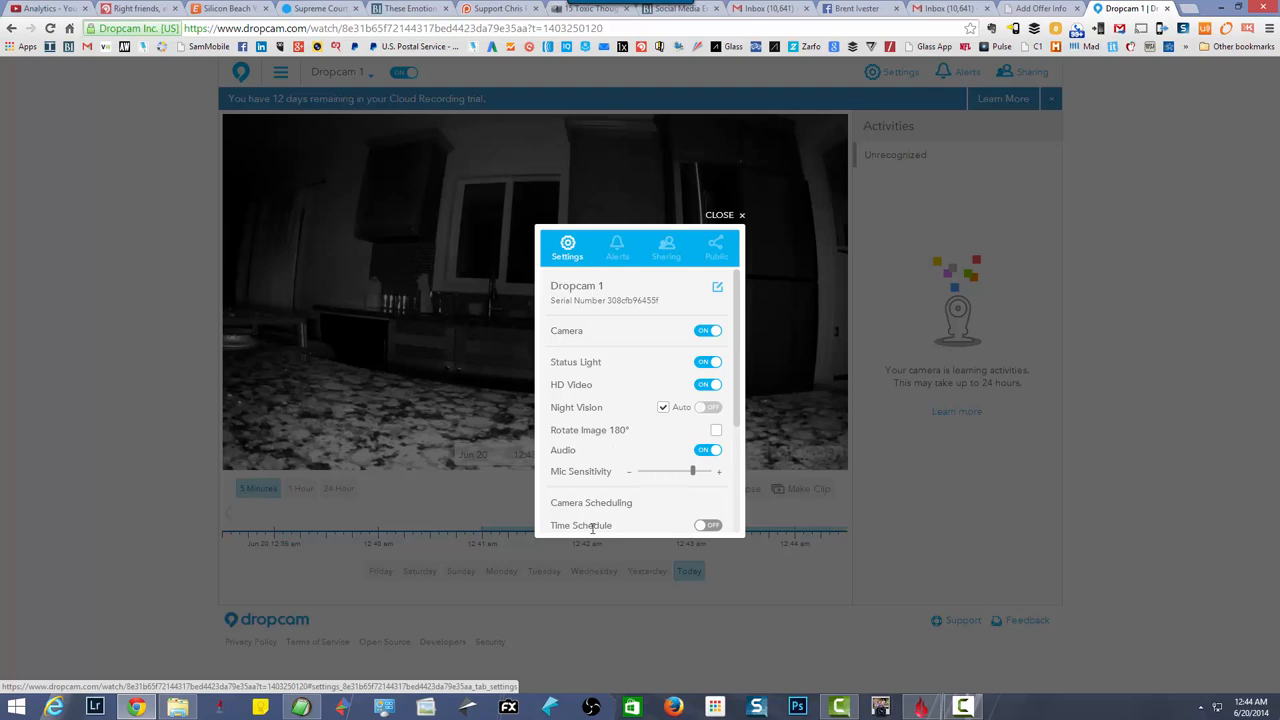
# Step: Review the remaining settings, then bring up the Sharing form to invite viewers by email
pyautogui.scroll(-3)
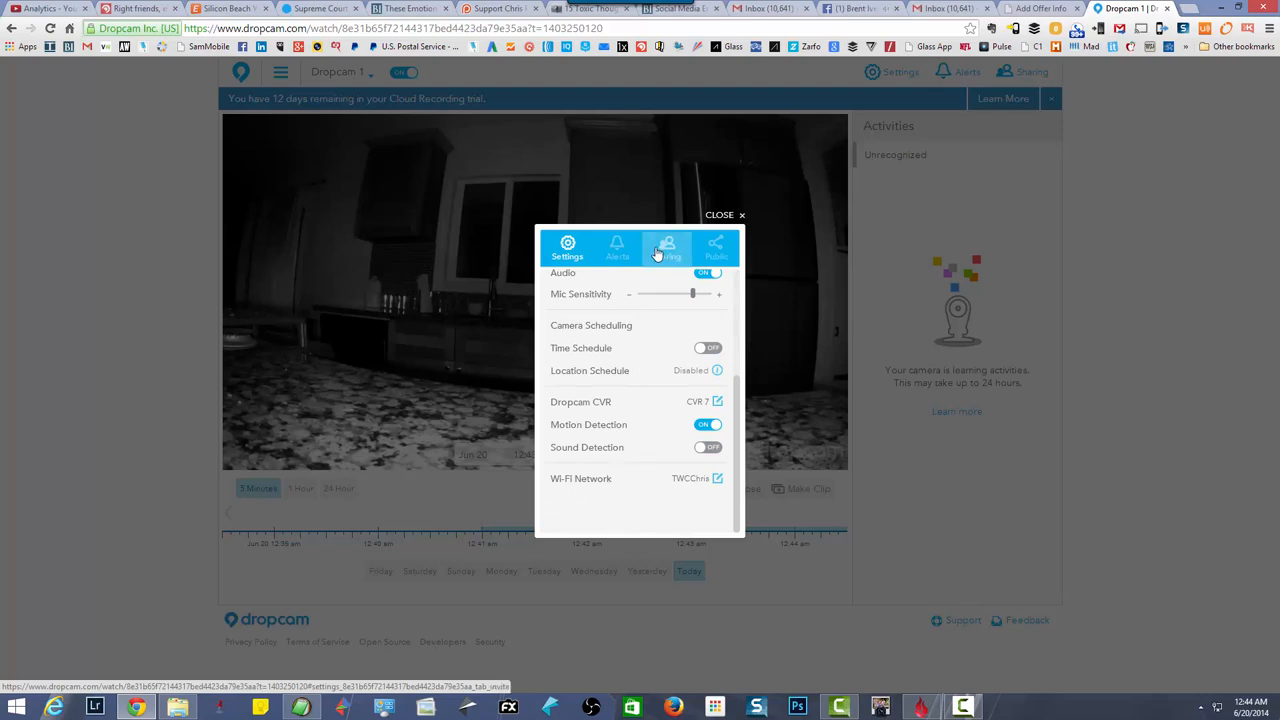
pyautogui.click(666, 246)
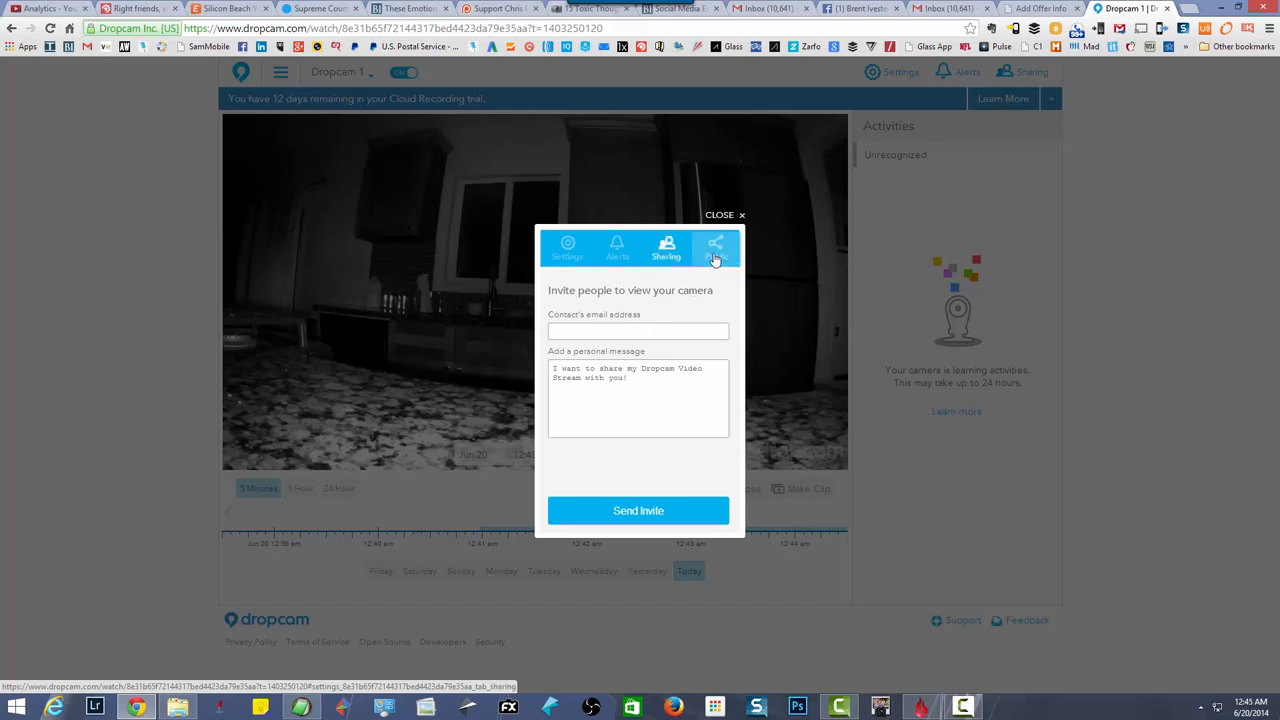
# Step: Review the public-sharing terms and alert options, then close the panel back to the live feed
pyautogui.click(716, 248)
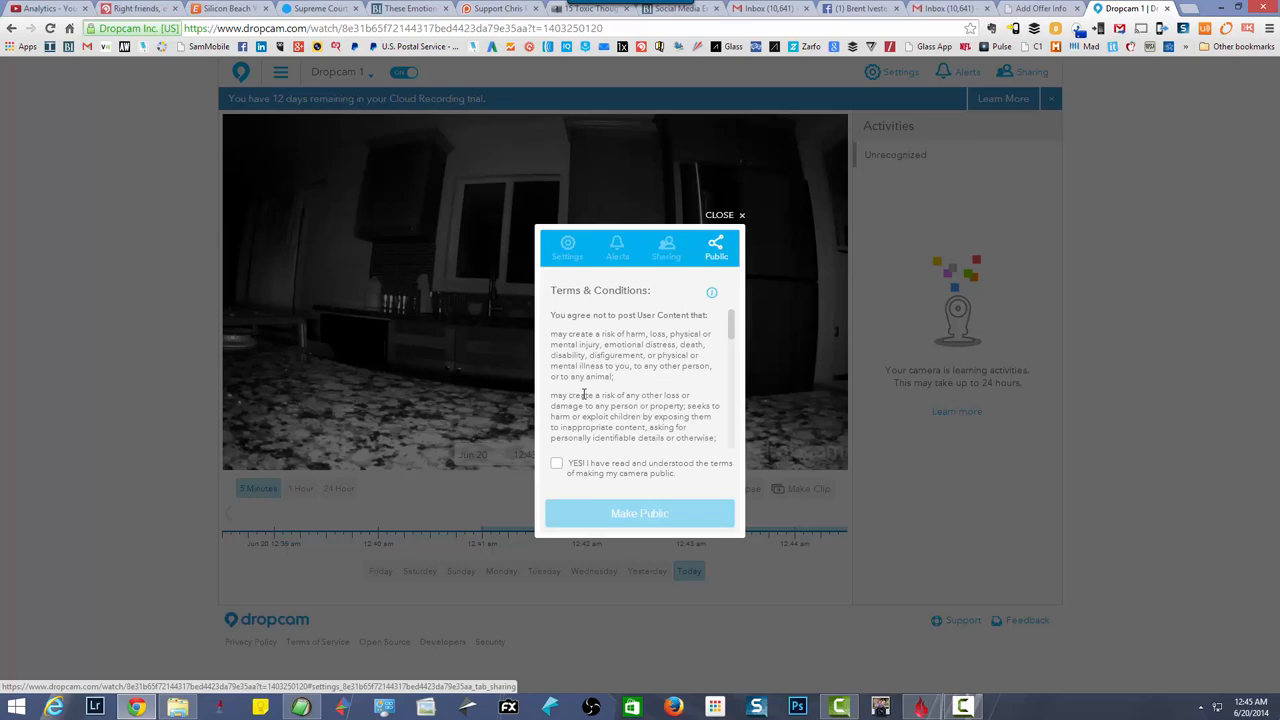
pyautogui.scroll(-3)
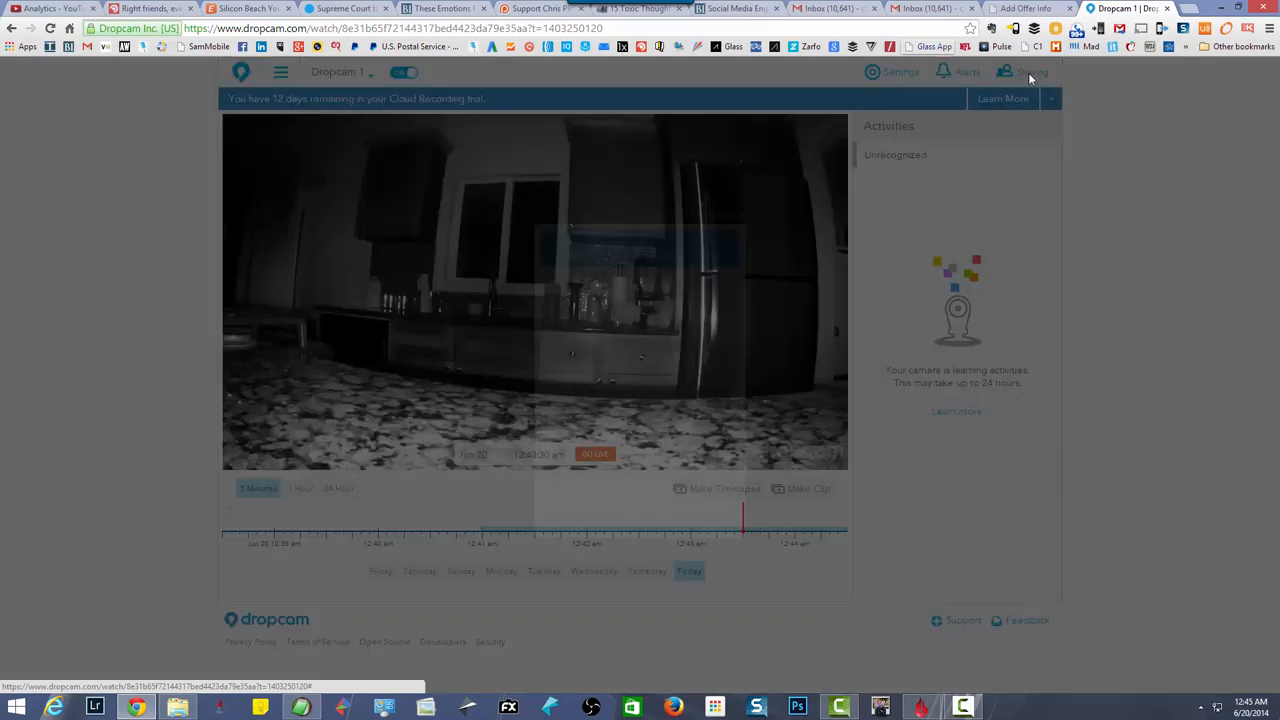
pyautogui.click(966, 72)
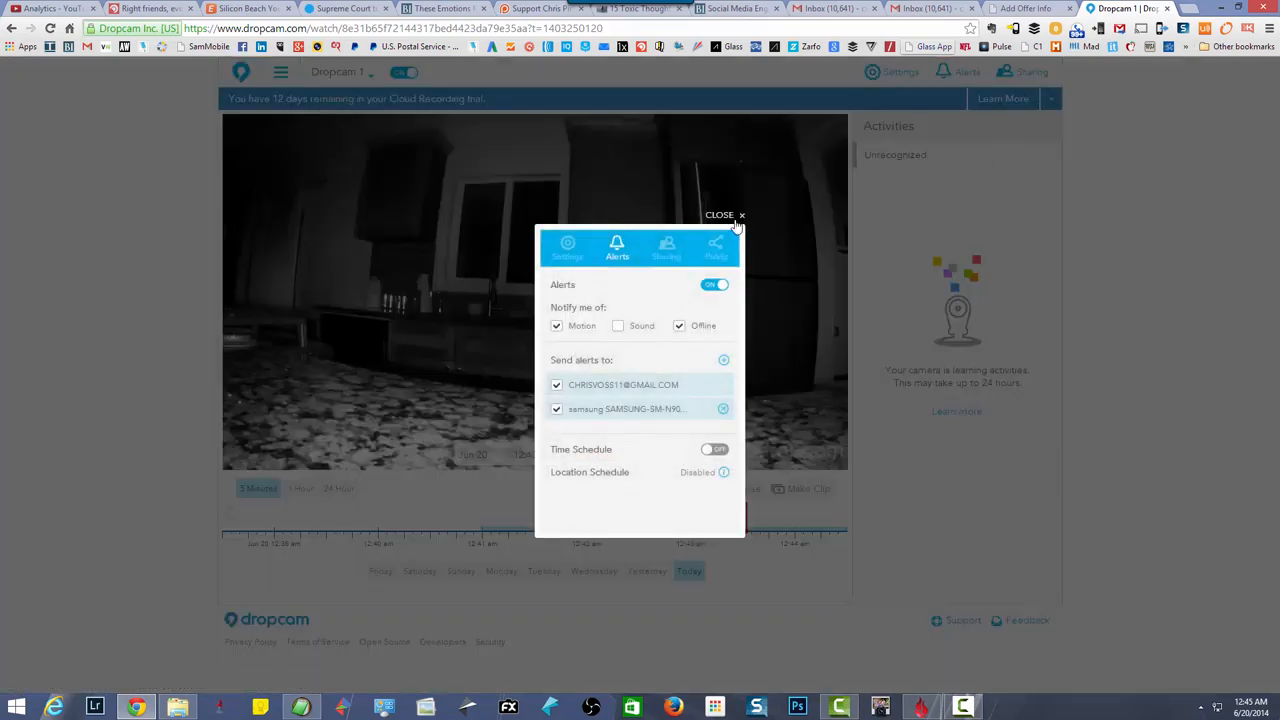
pyautogui.click(720, 214)
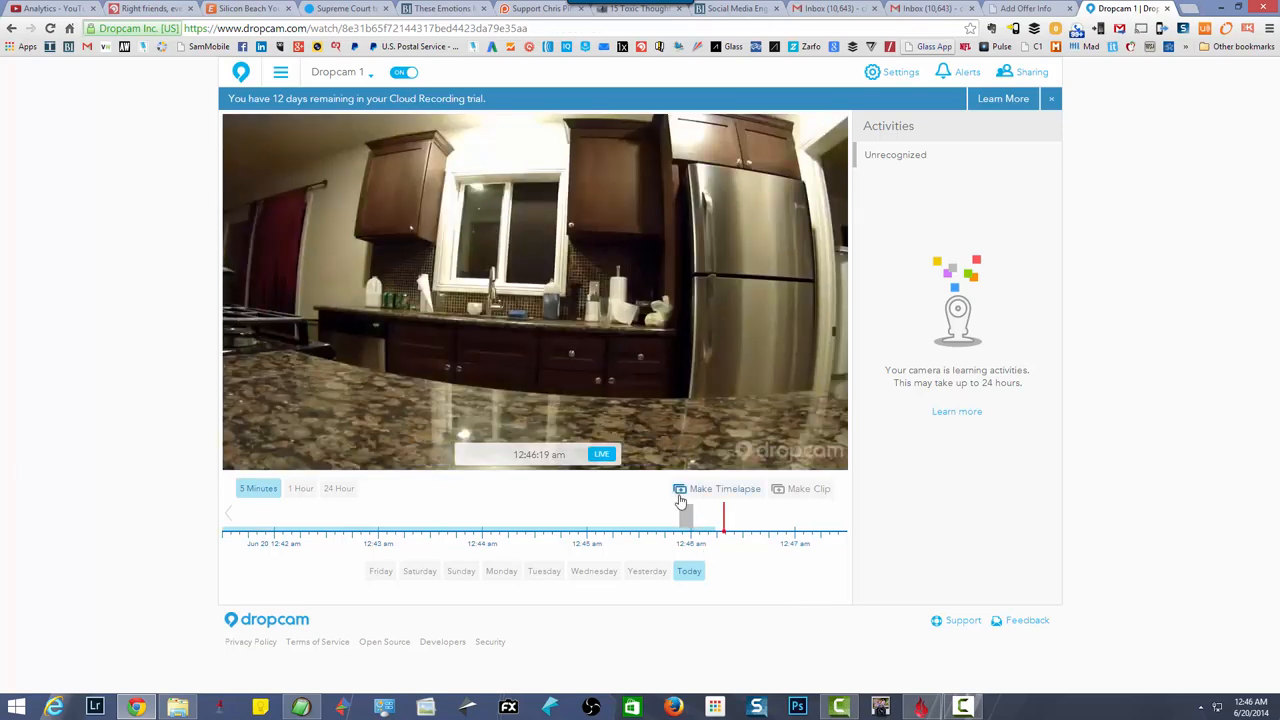
# Step: Play back the kitchen recording from a moment just before the live marker
pyautogui.click(684, 530)
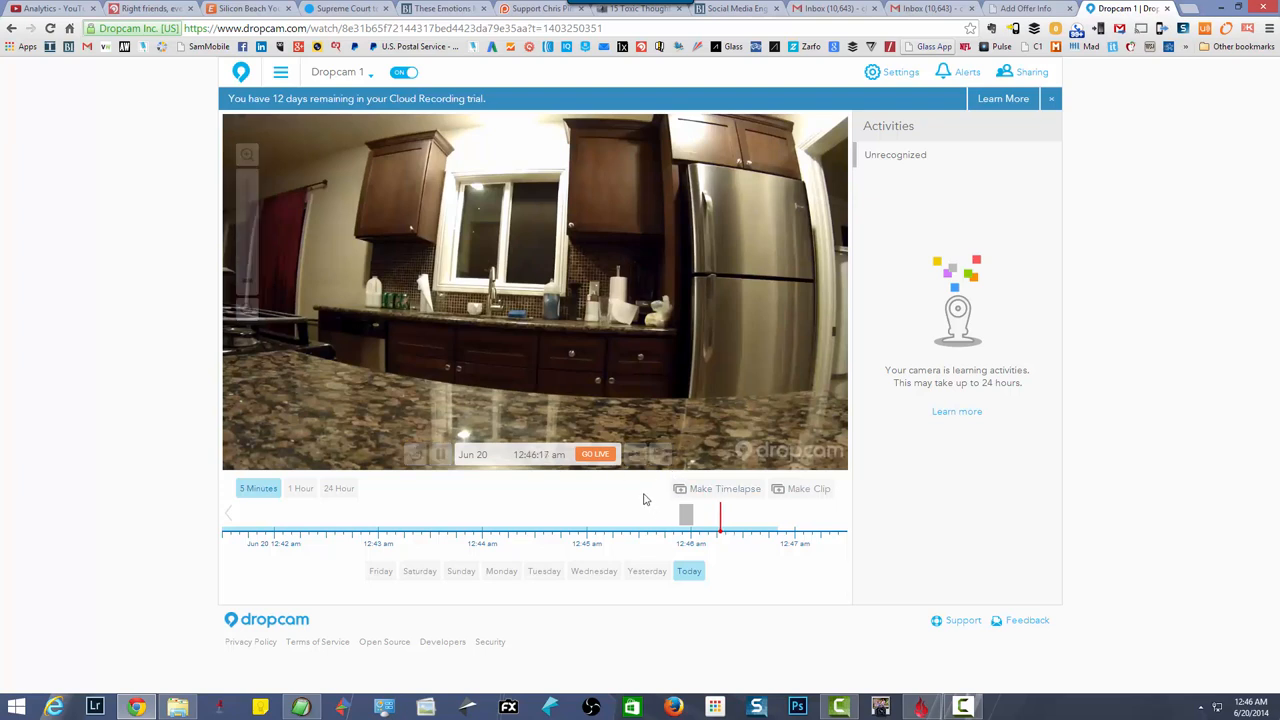
pyautogui.moveTo(378, 476)
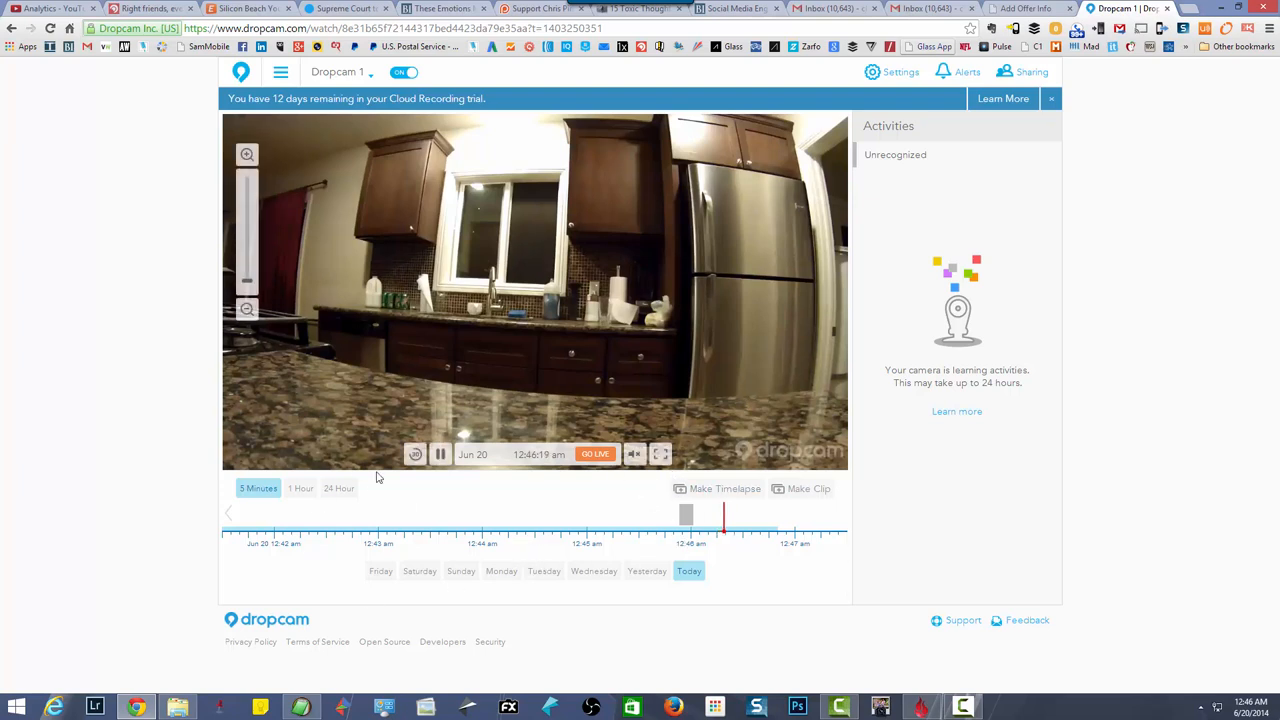